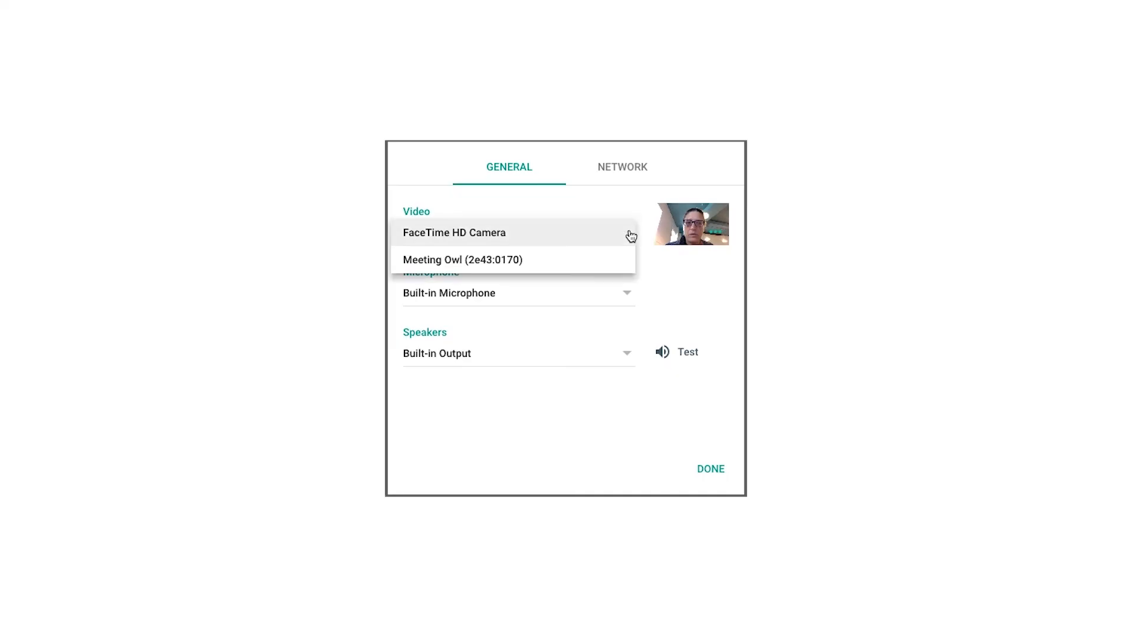
- Choose Meeting Owl as both the video camera and the microphone device
click(462, 259)
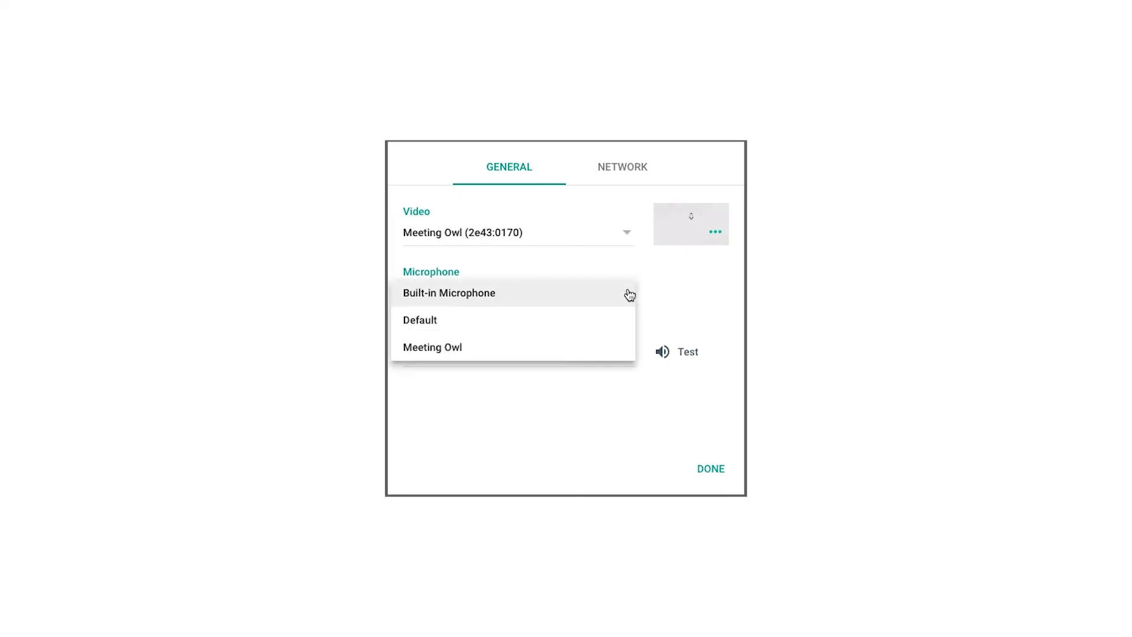
click(431, 347)
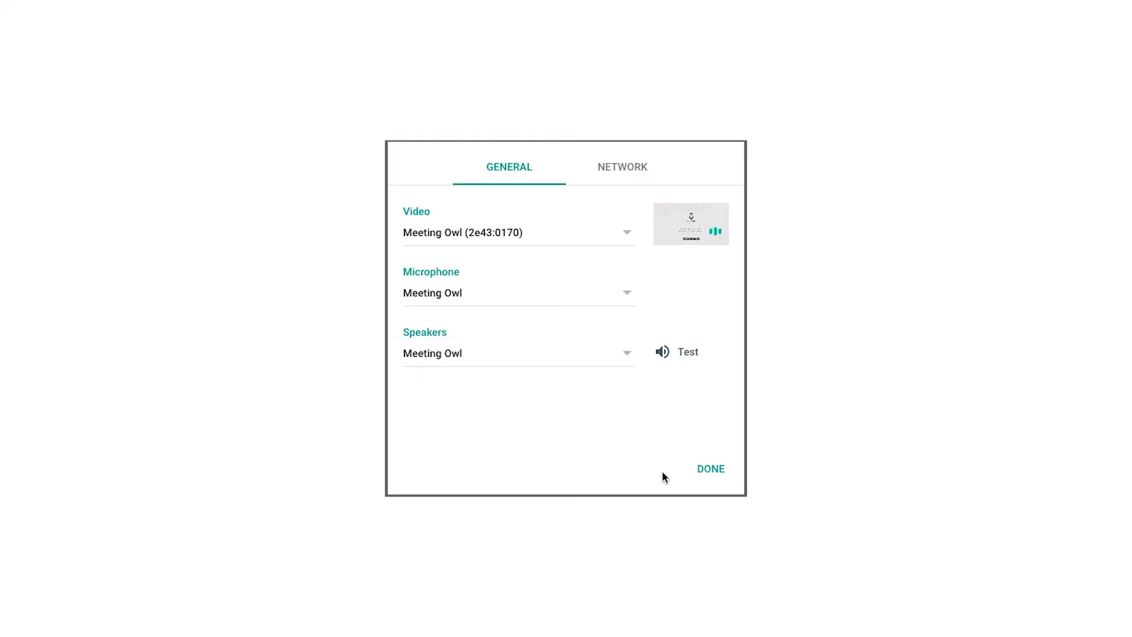